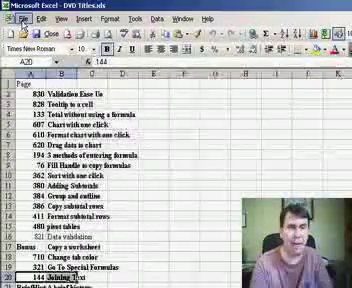
Open the File menu to reach Send To for the DVD Titles workbook
click(18, 17)
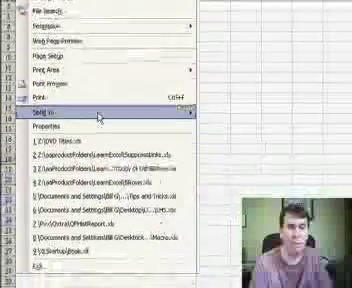